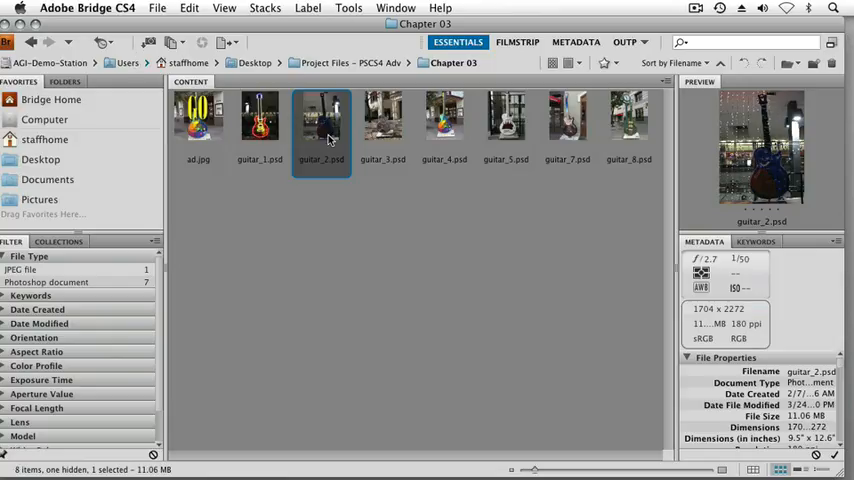
Step: Open guitar_2.psd from Bridge's Chapter 03 folder in Photoshop
{"action": "double_click", "coordinate": [322, 117]}
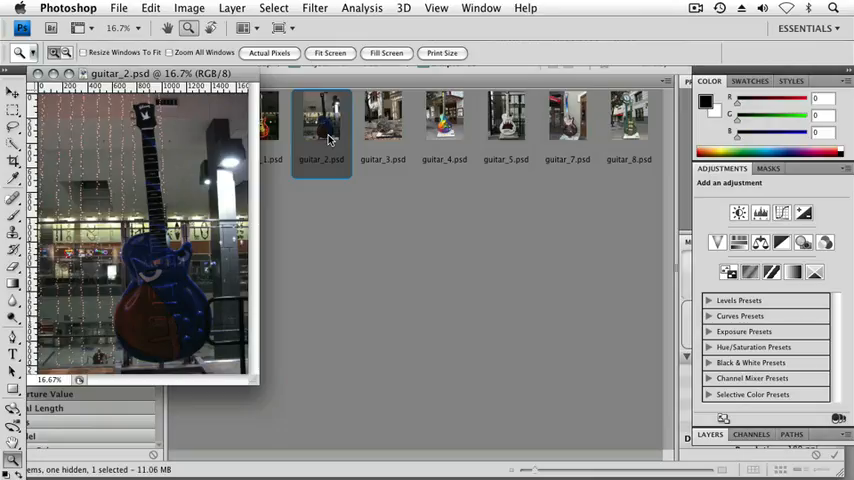
Step: Show the Actions panel and briefly expand then collapse Default Actions
{"action": "left_click", "coordinate": [481, 8]}
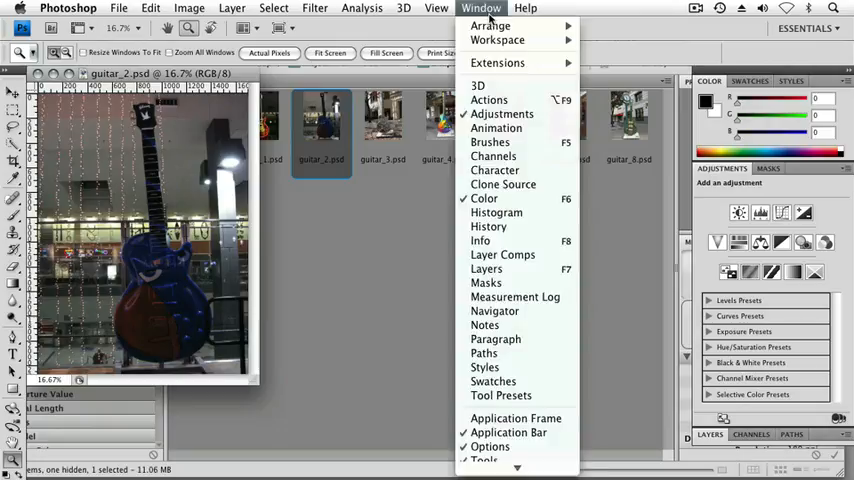
{"action": "left_click", "coordinate": [489, 99]}
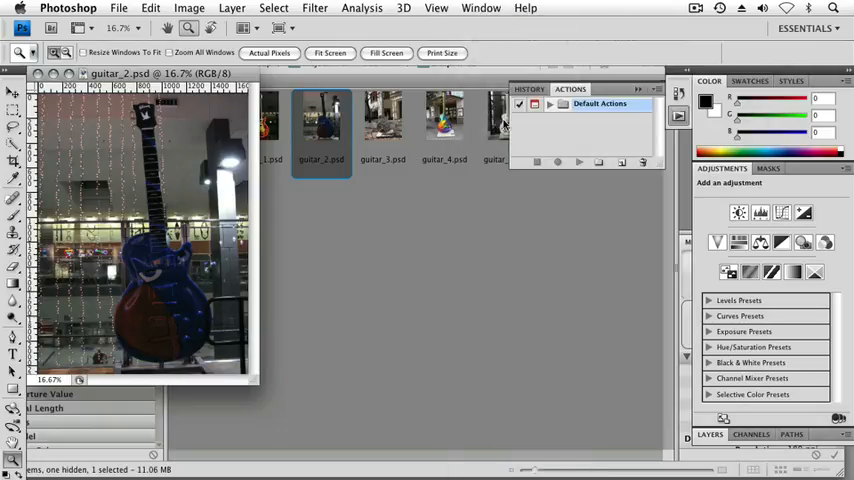
{"action": "left_click", "coordinate": [561, 104]}
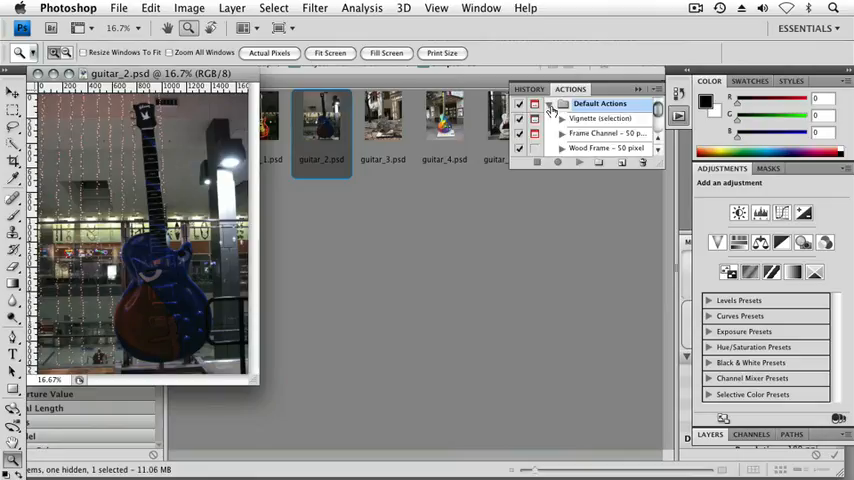
{"action": "left_click", "coordinate": [563, 104]}
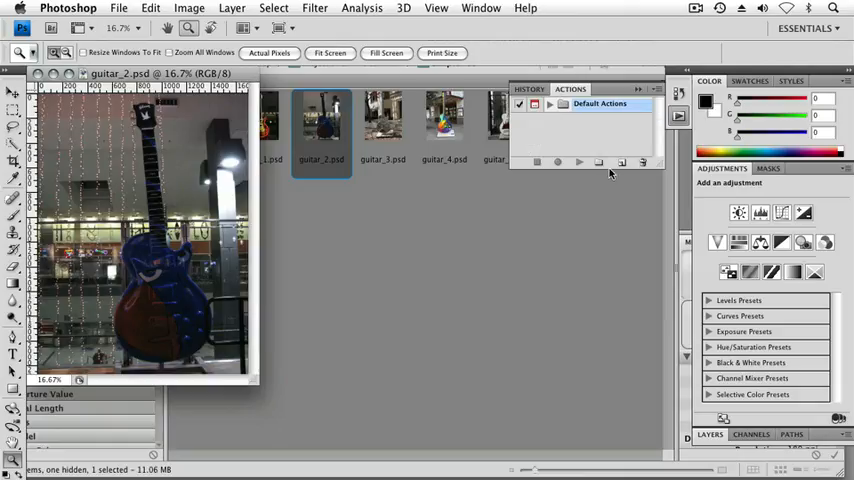
Step: Create an action set named 'Production'
{"action": "left_click", "coordinate": [598, 162]}
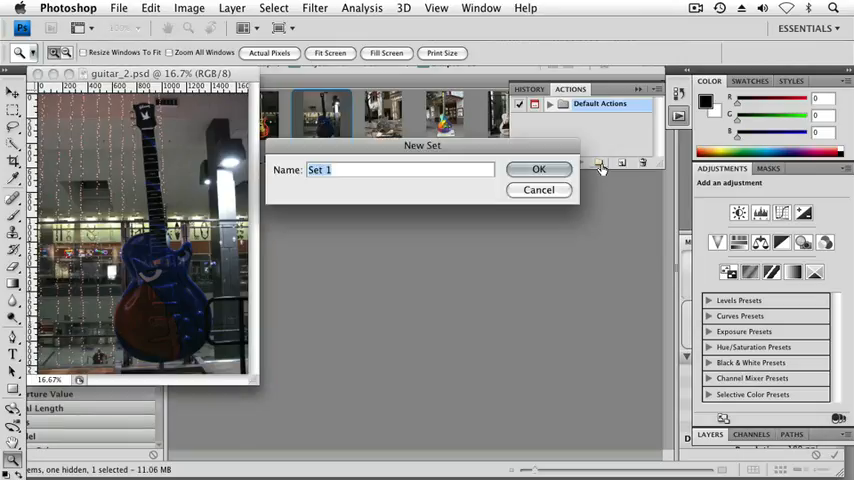
{"action": "type", "text": "Productio"}
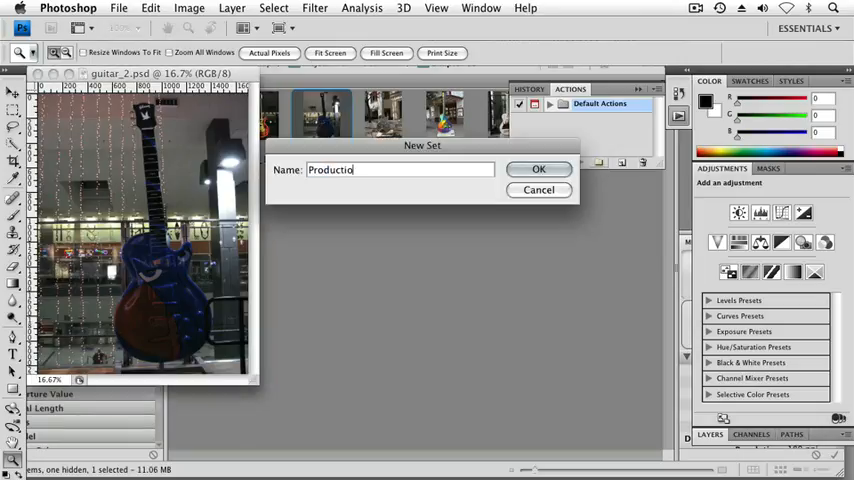
{"action": "left_click", "coordinate": [538, 168]}
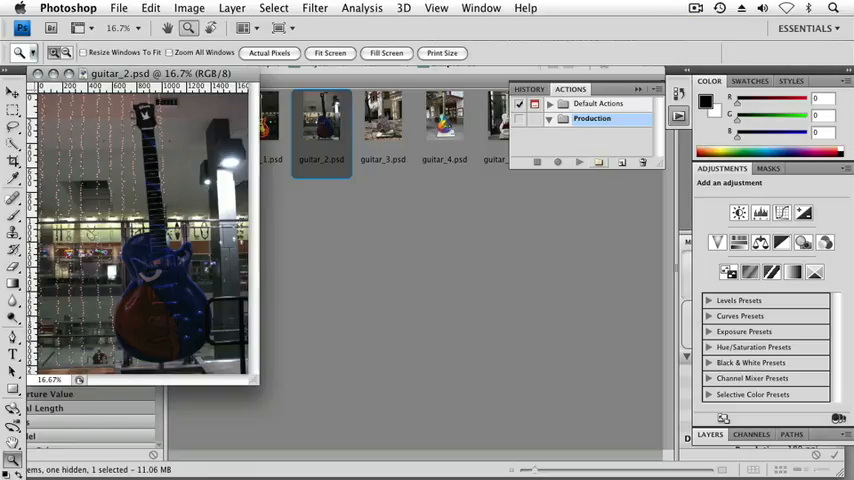
{"action": "mouse_move", "coordinate": [600, 162]}
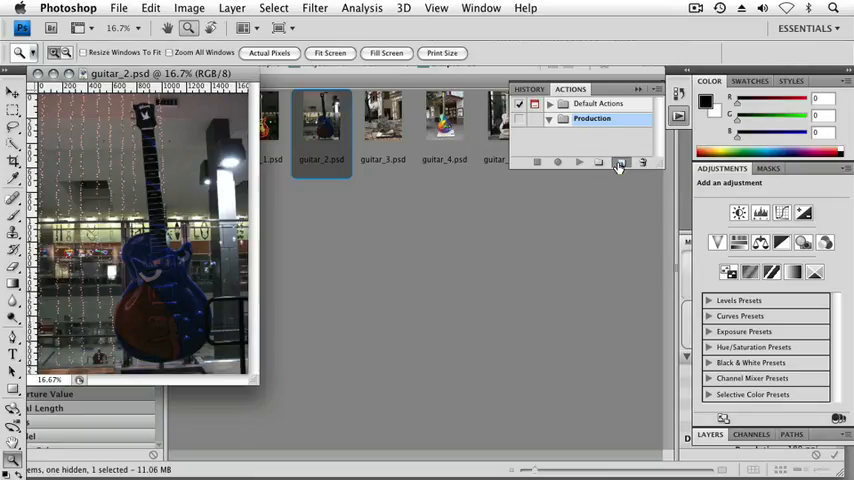
Step: Create the 'resizebw' action in the Production set and begin recording
{"action": "left_click", "coordinate": [620, 162]}
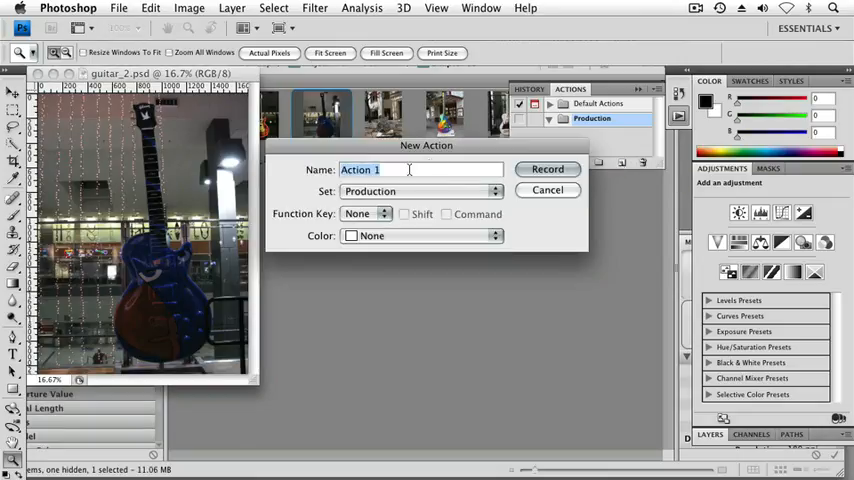
{"action": "type", "text": "resi"}
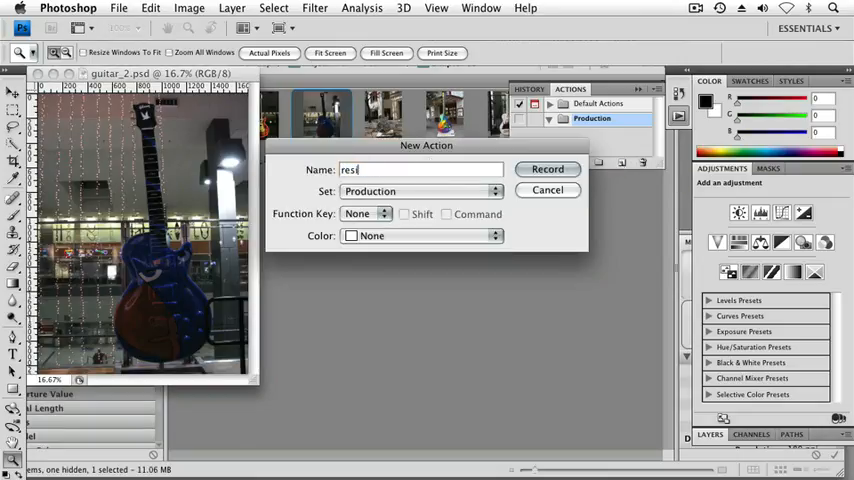
{"action": "type", "text": "zebw"}
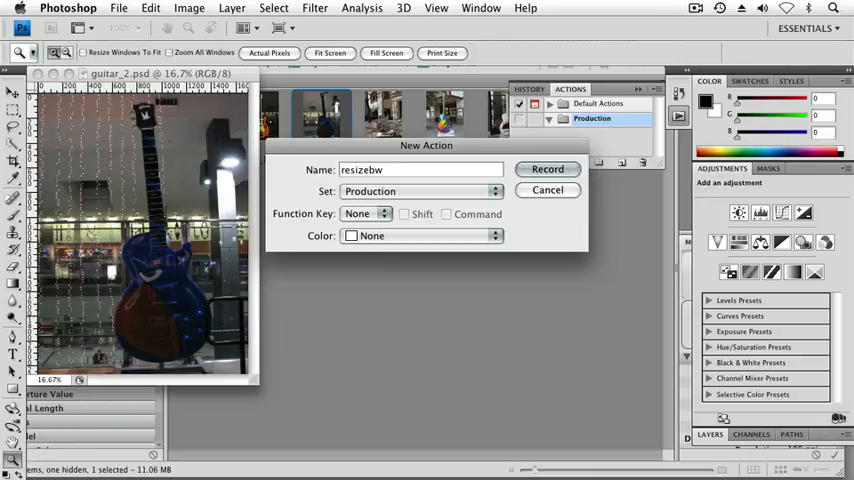
{"action": "left_click", "coordinate": [547, 168]}
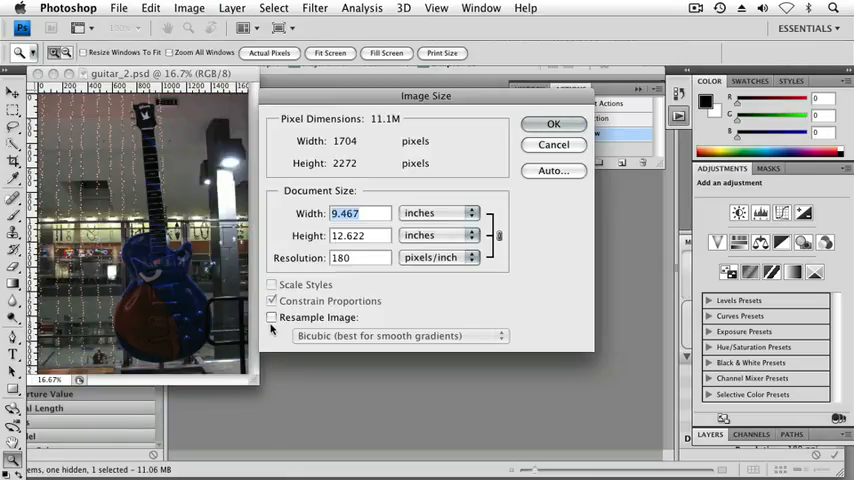
{"action": "mouse_move", "coordinate": [271, 317]}
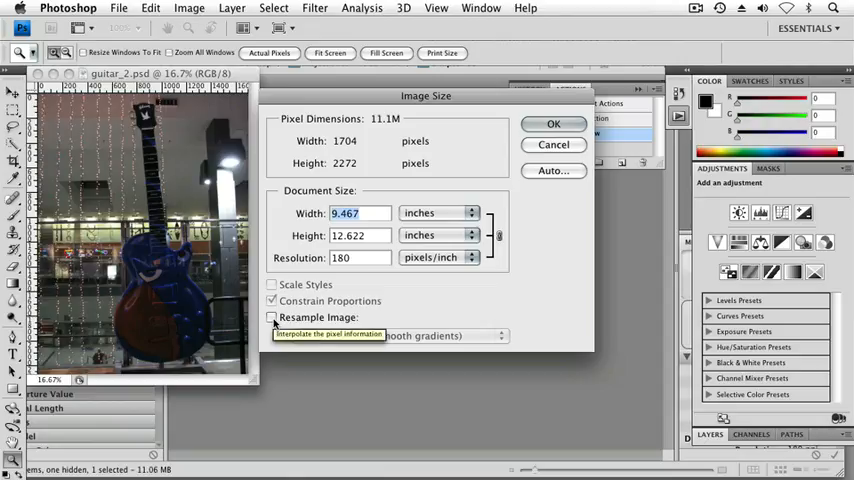
Step: Set guitar_2.psd resolution to 300 pixels/inch without resampling
{"action": "left_click", "coordinate": [358, 257]}
{"action": "type", "text": "300"}
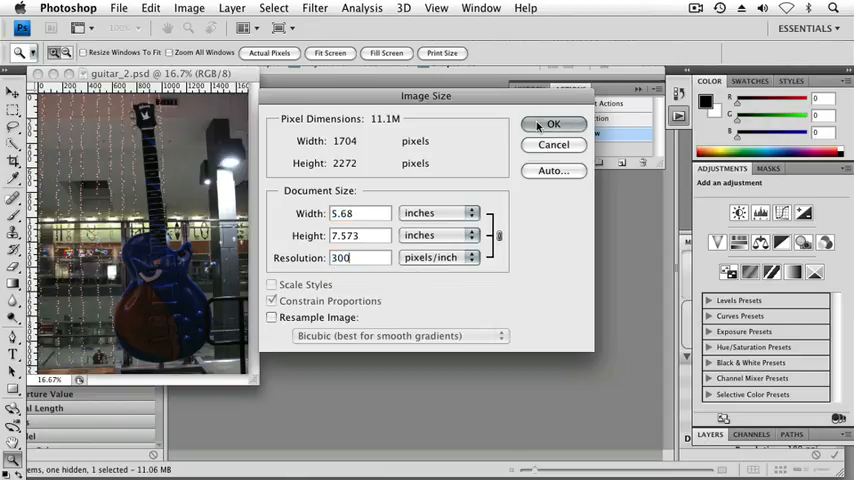
{"action": "left_click", "coordinate": [553, 123]}
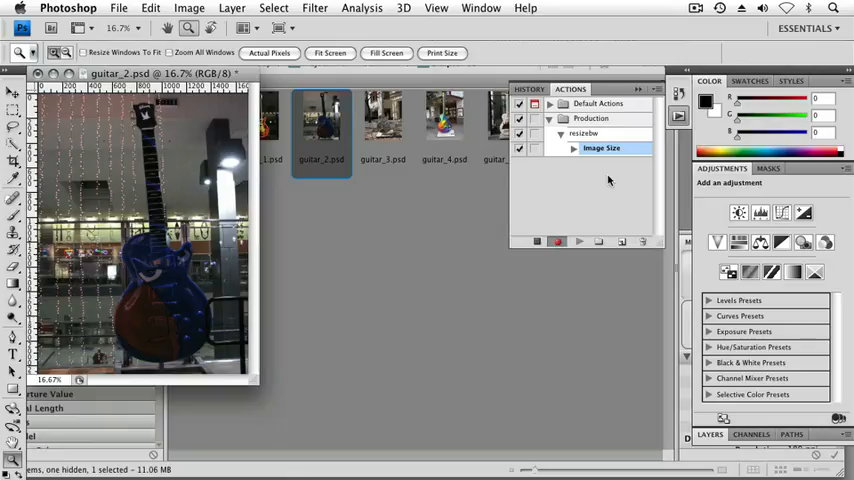
{"action": "left_click", "coordinate": [573, 148]}
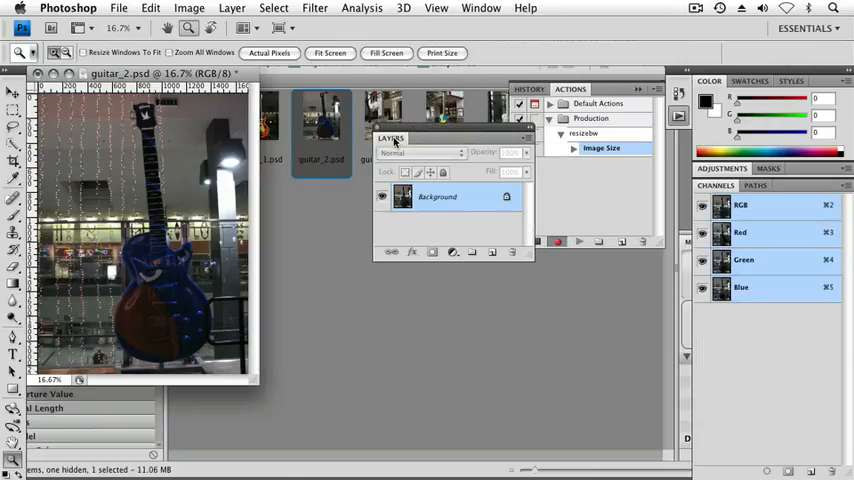
{"action": "mouse_move", "coordinate": [452, 252]}
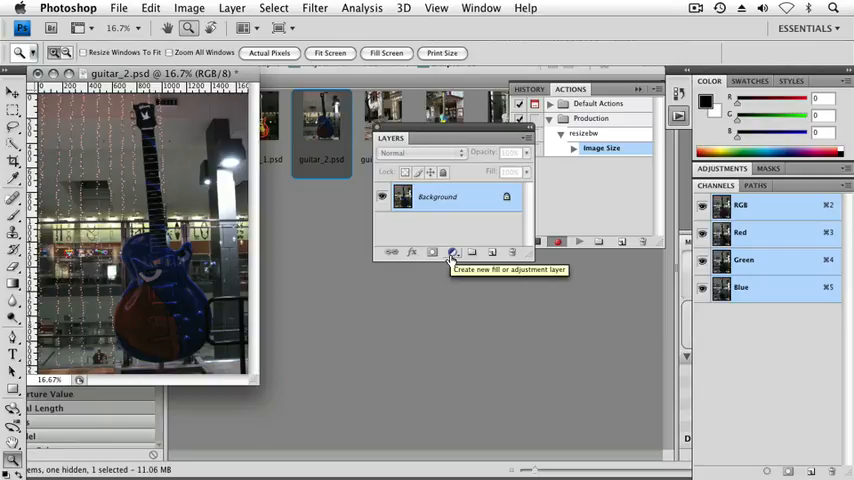
Step: Add a Black & White adjustment layer above Background
{"action": "left_click", "coordinate": [453, 252]}
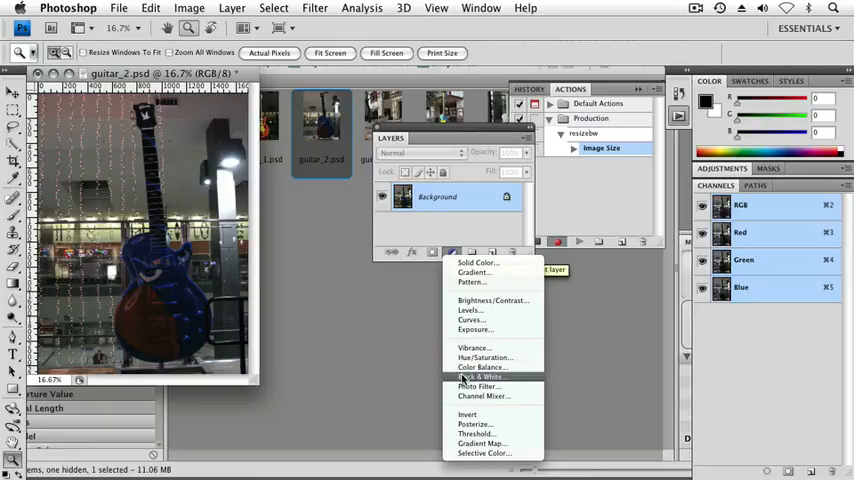
{"action": "left_click", "coordinate": [480, 377]}
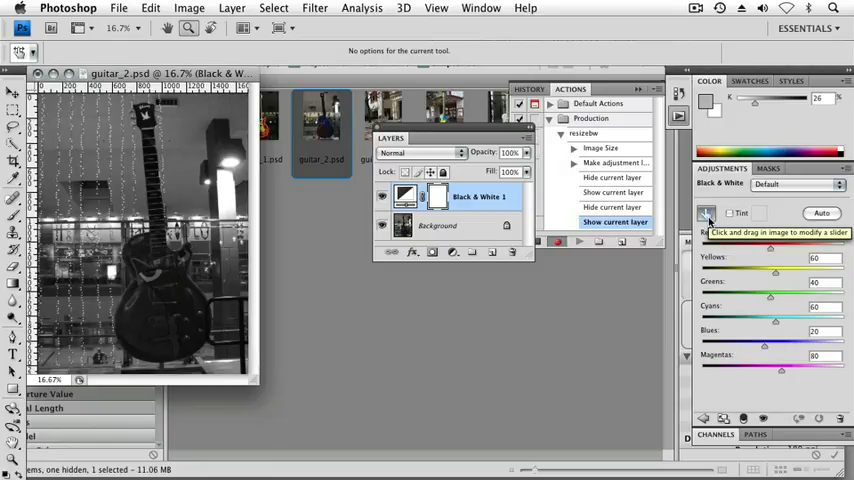
{"action": "mouse_move", "coordinate": [708, 222]}
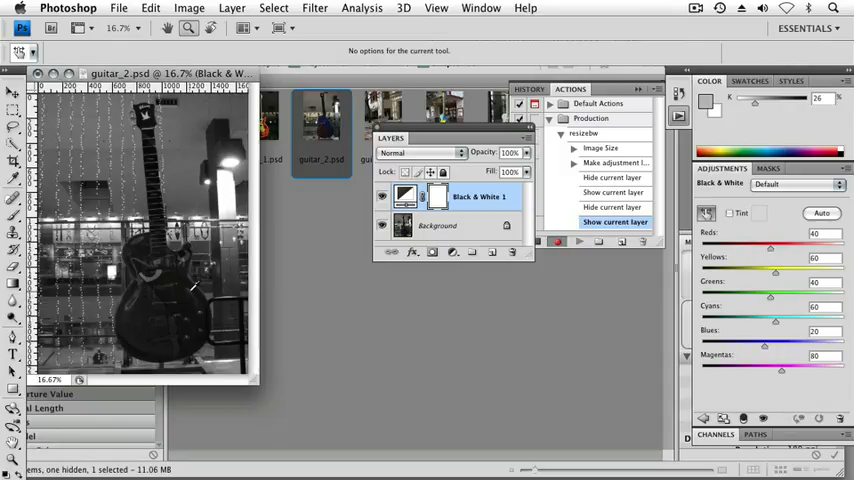
{"action": "mouse_move", "coordinate": [150, 310]}
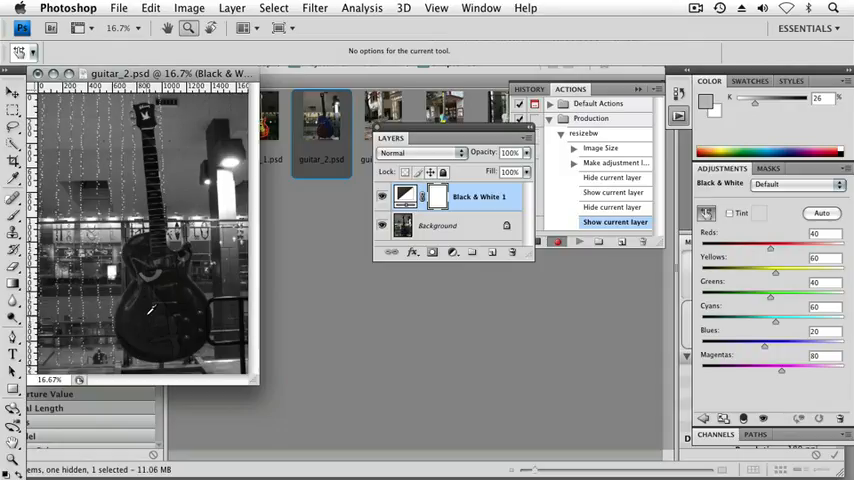
{"action": "mouse_move", "coordinate": [145, 315]}
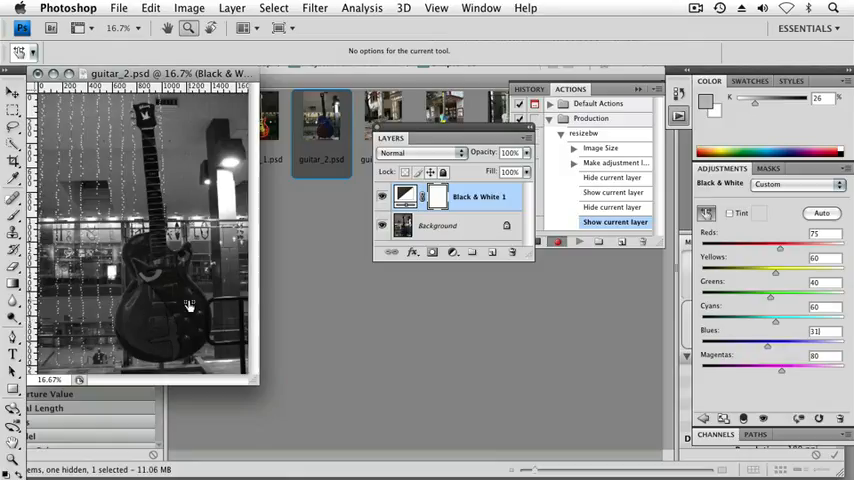
Step: Drag on the guitar to lighten the grey conversion (Reds 75, Blues 31)
{"action": "left_click_drag", "start_coordinate": [770, 331], "coordinate": [776, 331]}
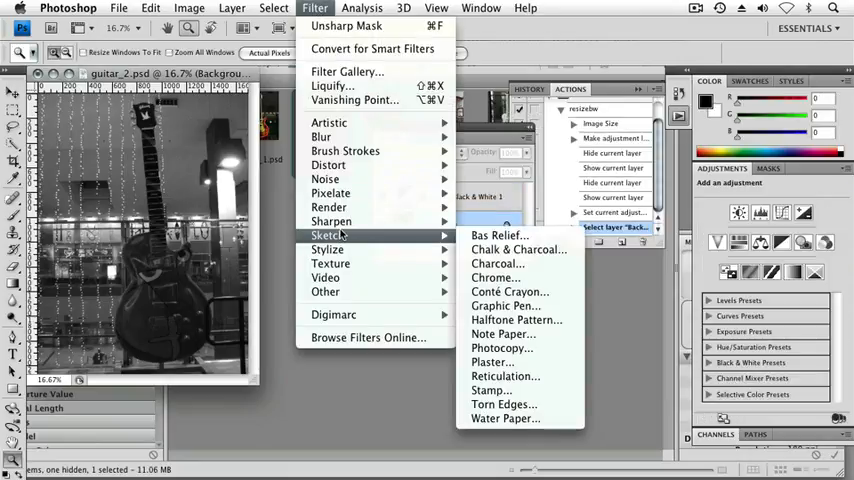
Step: Open the Unsharp Mask filter on the Background layer
{"action": "left_click", "coordinate": [346, 25]}
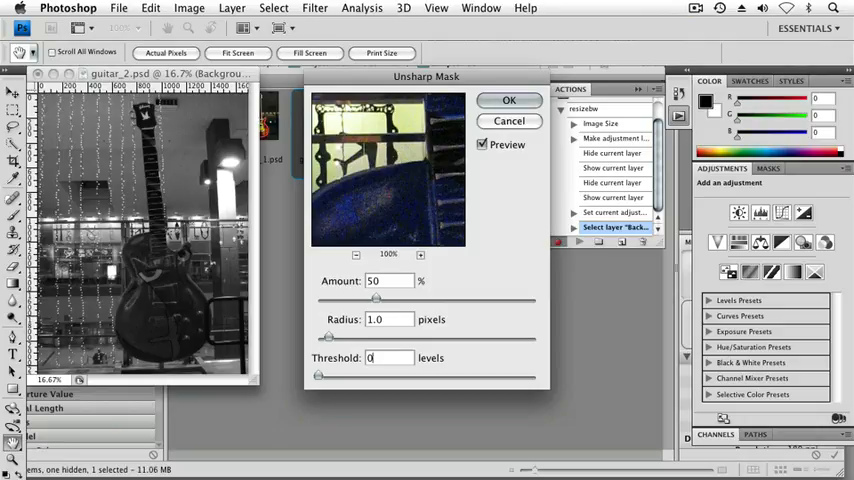
Step: Drag the Unsharp Mask Amount to 150% and compare with the original preview
{"action": "left_click_drag", "start_coordinate": [376, 300], "coordinate": [385, 300]}
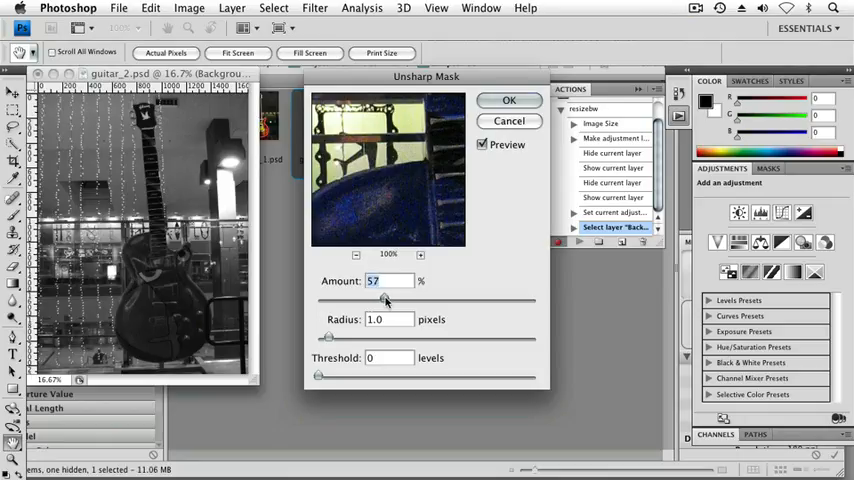
{"action": "left_click_drag", "start_coordinate": [385, 300], "coordinate": [412, 300]}
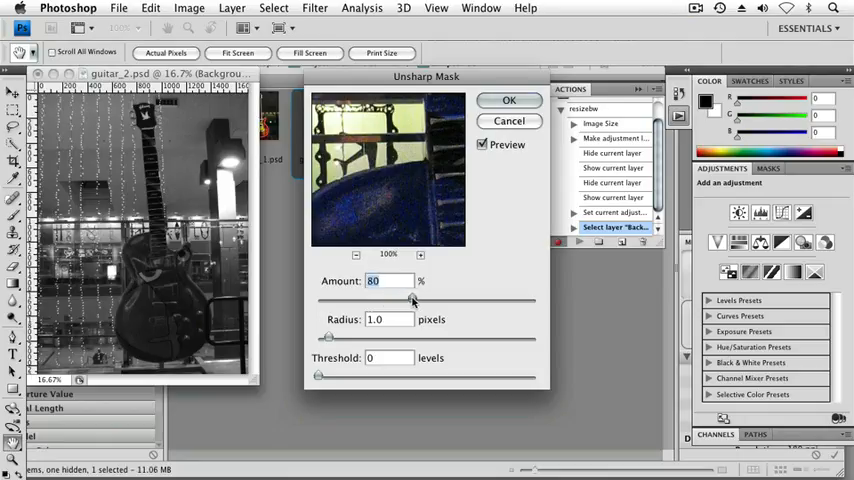
{"action": "left_click_drag", "start_coordinate": [410, 300], "coordinate": [432, 300]}
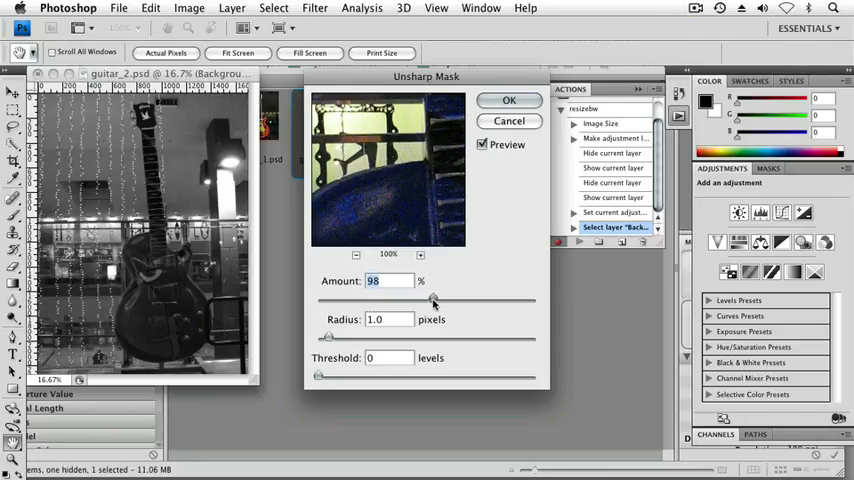
{"action": "left_click_drag", "start_coordinate": [434, 300], "coordinate": [462, 300]}
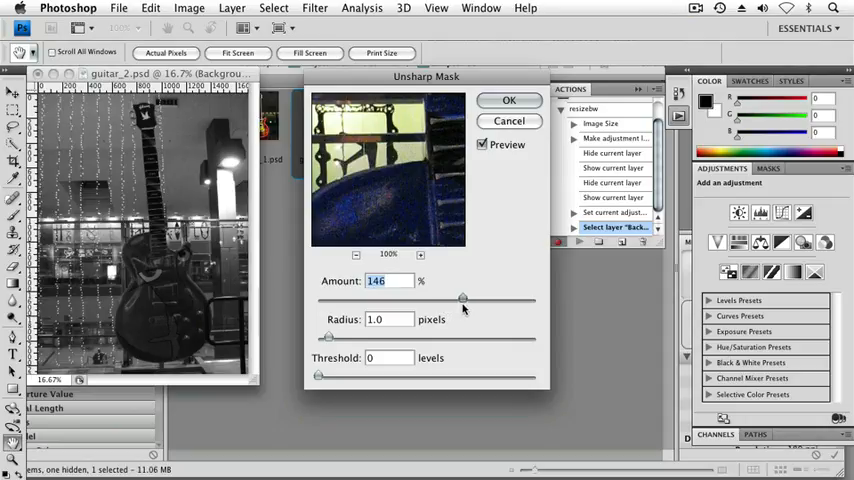
{"action": "left_click_drag", "start_coordinate": [460, 298], "coordinate": [465, 298]}
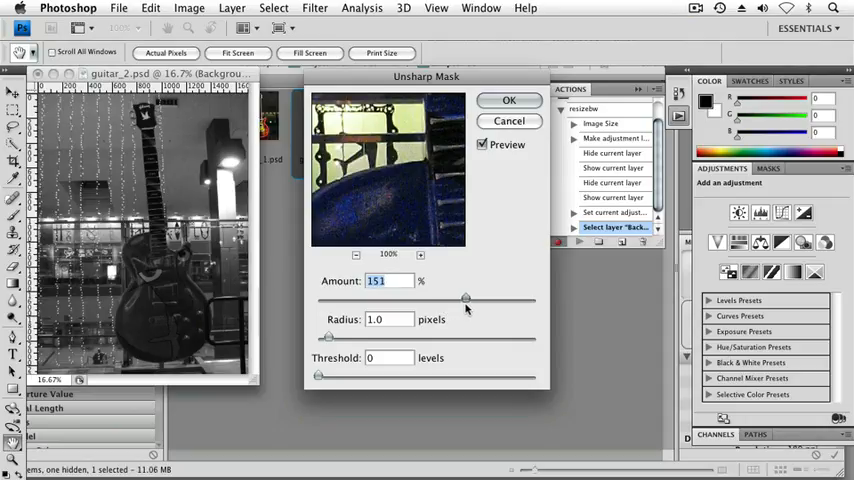
{"action": "left_click_drag", "start_coordinate": [465, 298], "coordinate": [463, 298]}
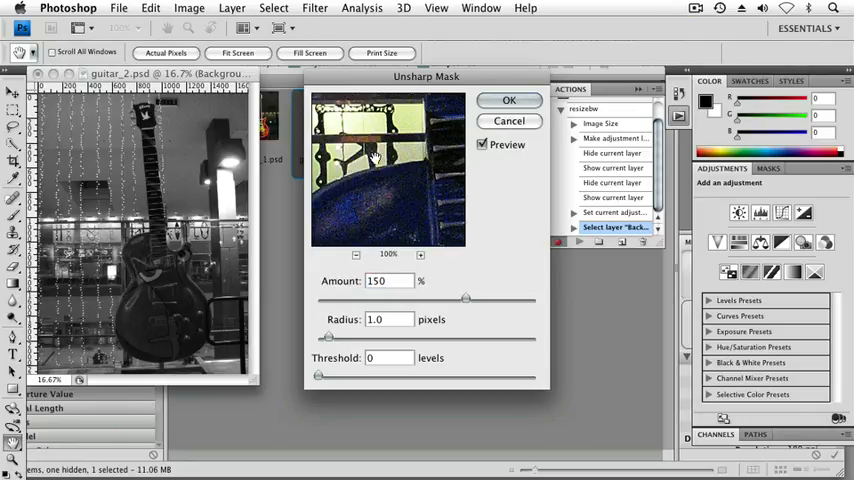
{"action": "left_click", "coordinate": [388, 280]}
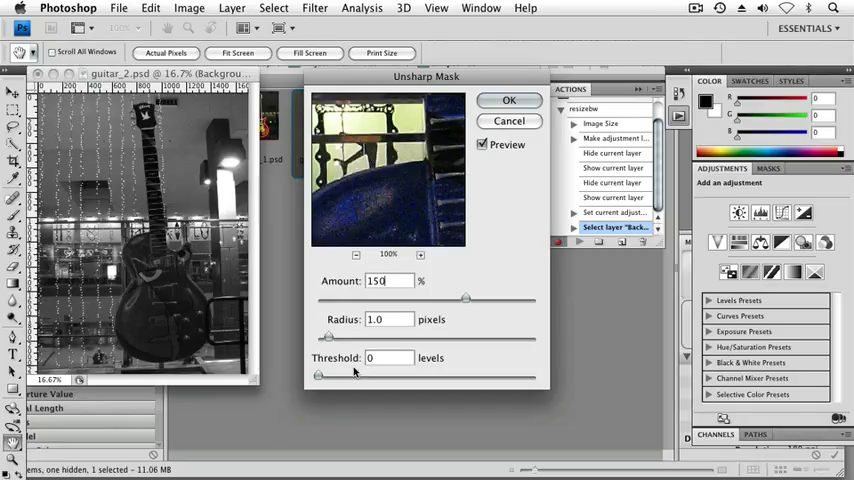
{"action": "mouse_move", "coordinate": [351, 358]}
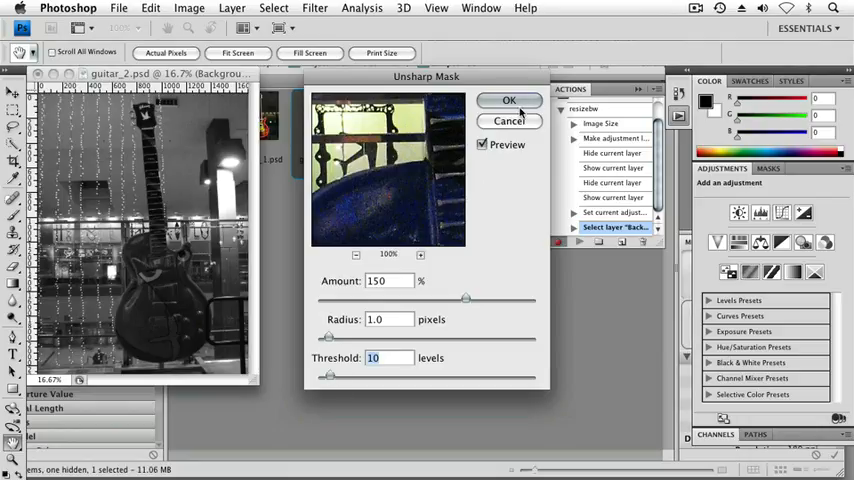
Step: Apply Unsharp Mask with Amount 150%, Radius 1, Threshold 10
{"action": "left_click", "coordinate": [508, 100]}
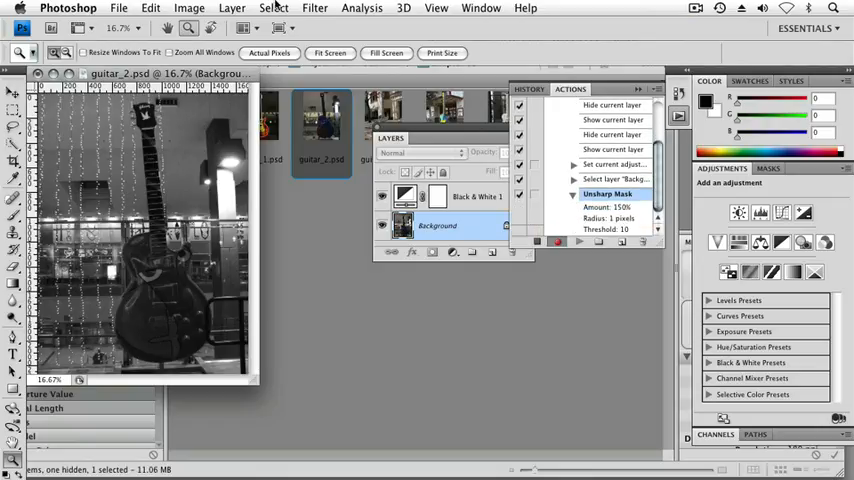
Step: Record Flatten Image as the resizebw action's final step, then stop recording
{"action": "left_click", "coordinate": [232, 8]}
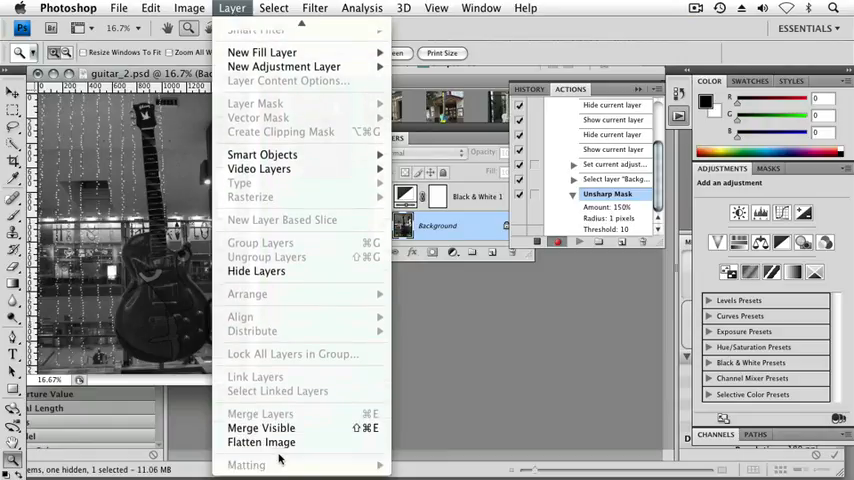
{"action": "left_click", "coordinate": [261, 442]}
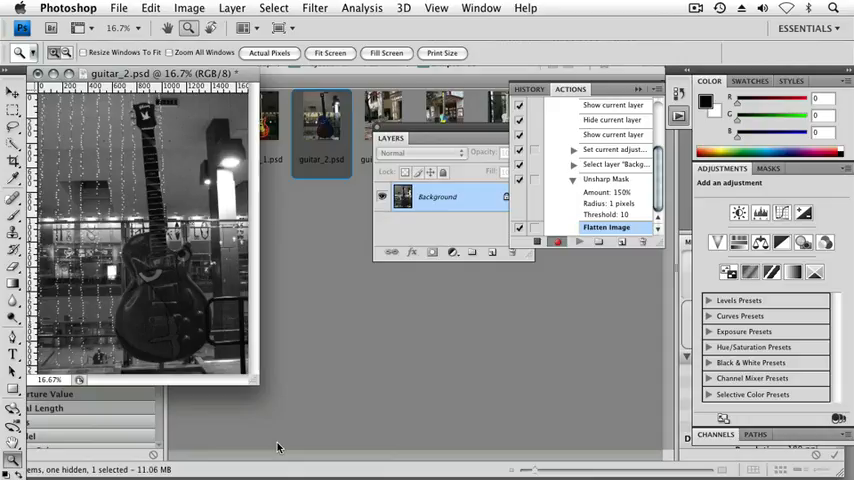
{"action": "mouse_move", "coordinate": [505, 258]}
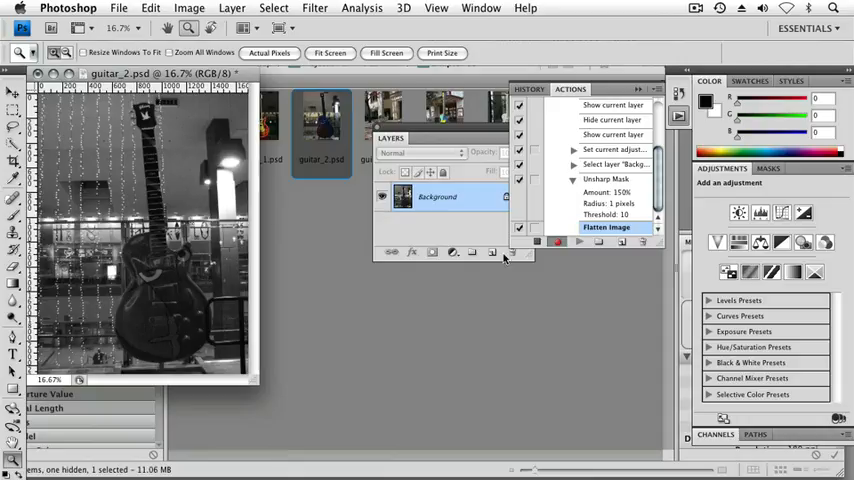
{"action": "mouse_move", "coordinate": [537, 242]}
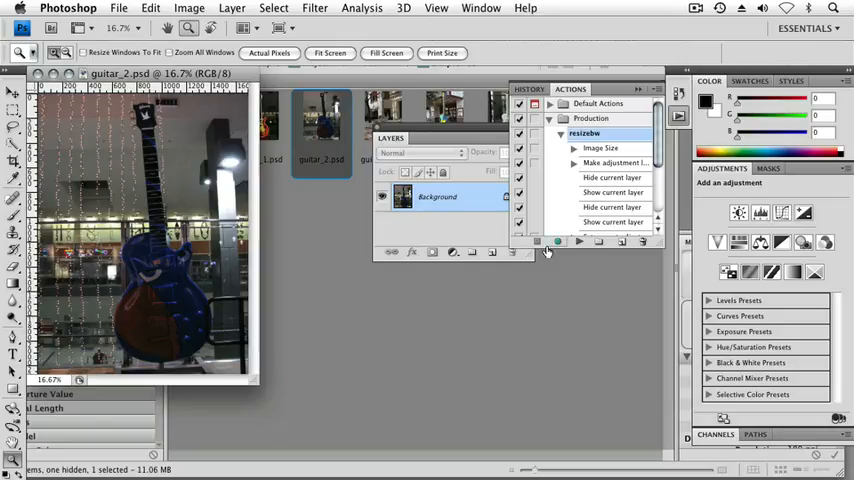
{"action": "left_click", "coordinate": [601, 148]}
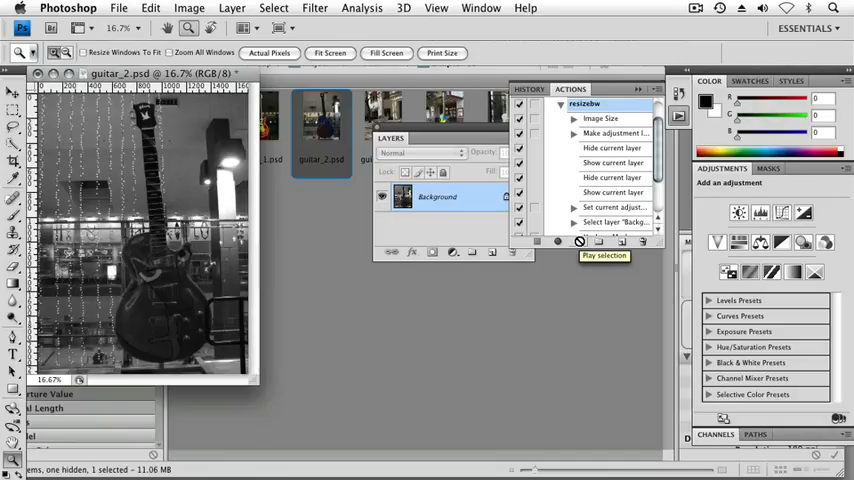
{"action": "mouse_move", "coordinate": [36, 48]}
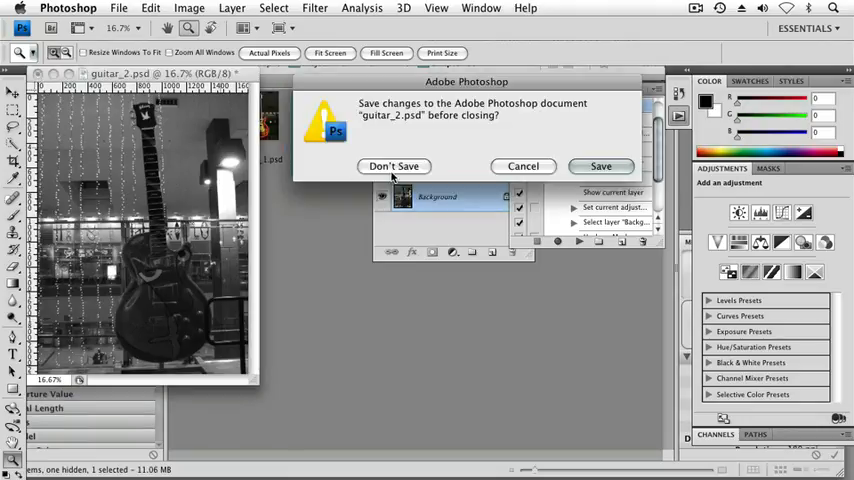
Step: Close guitar_2.psd unsaved and start a droplet for resizebw, choosing its save location
{"action": "left_click", "coordinate": [393, 166]}
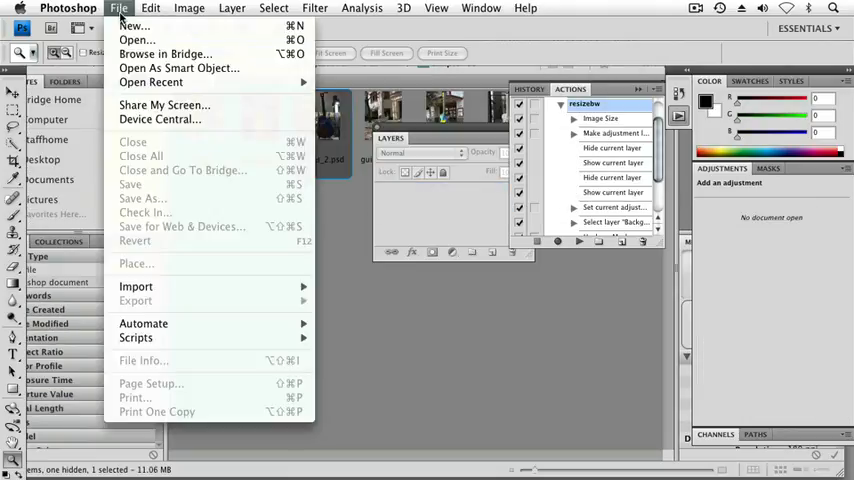
{"action": "mouse_move", "coordinate": [143, 323]}
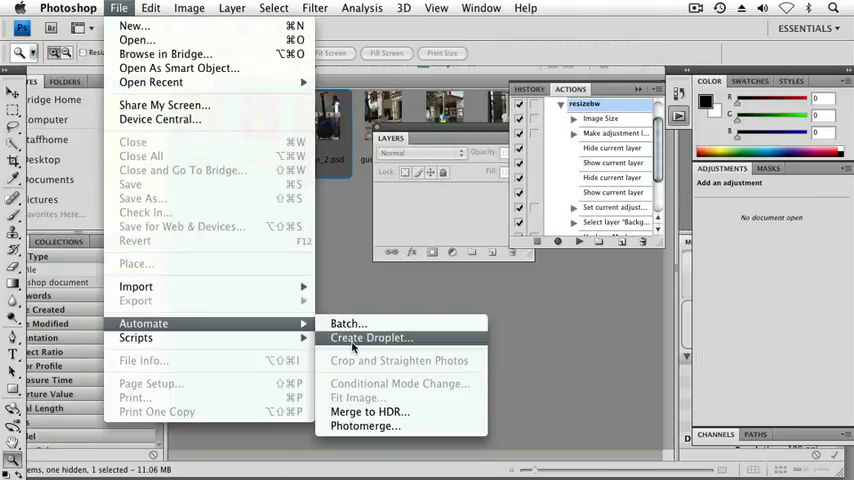
{"action": "left_click", "coordinate": [371, 337]}
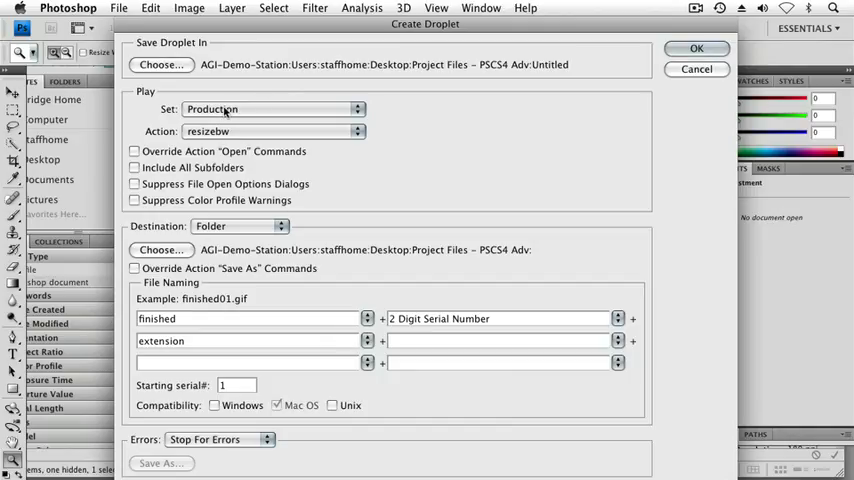
{"action": "left_click", "coordinate": [270, 108]}
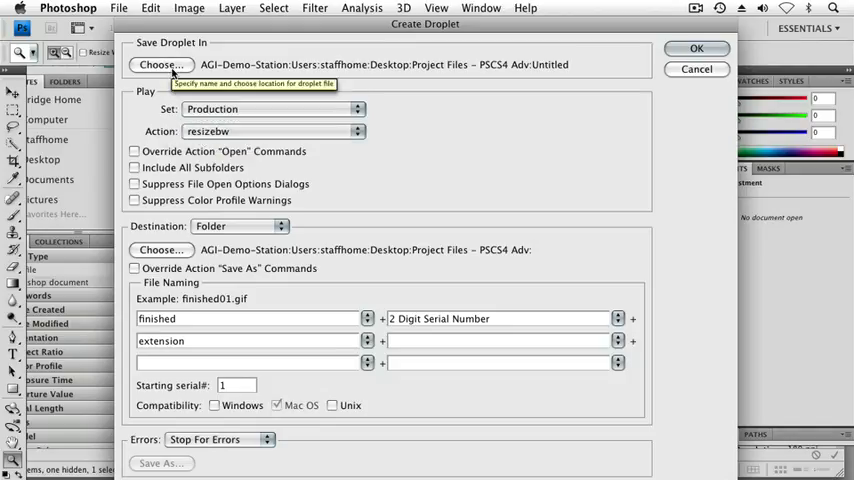
{"action": "left_click", "coordinate": [161, 64]}
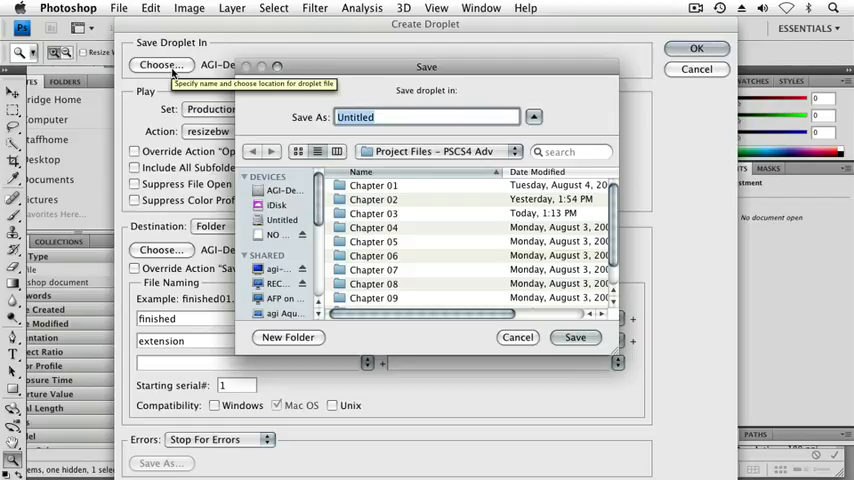
Step: Name the droplet resizebw and save it in Project Files – PSCS4 Adv
{"action": "type", "text": "resizeb"}
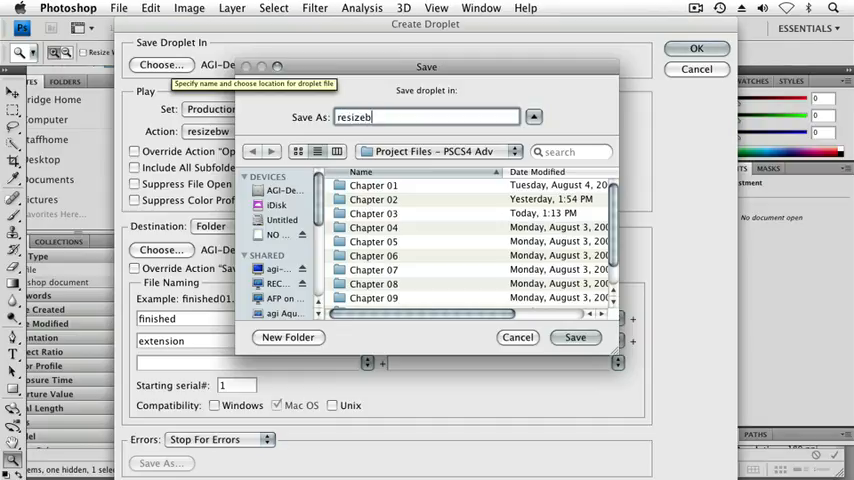
{"action": "type", "text": "w"}
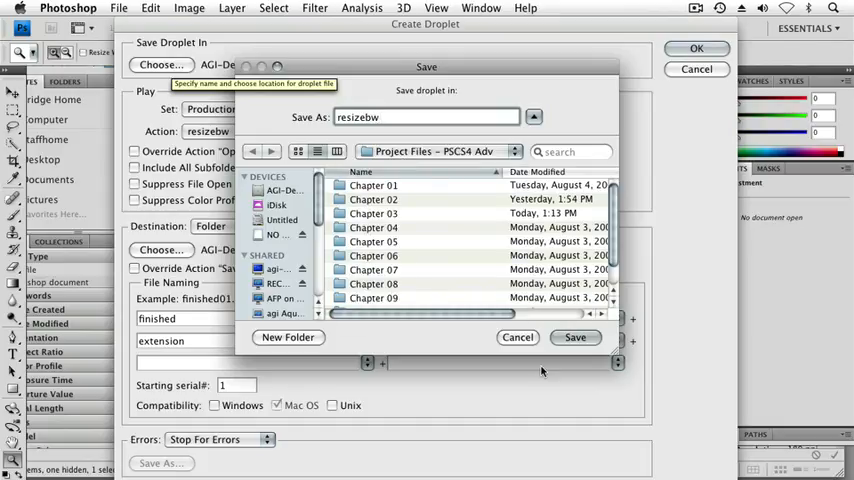
{"action": "left_click", "coordinate": [575, 337]}
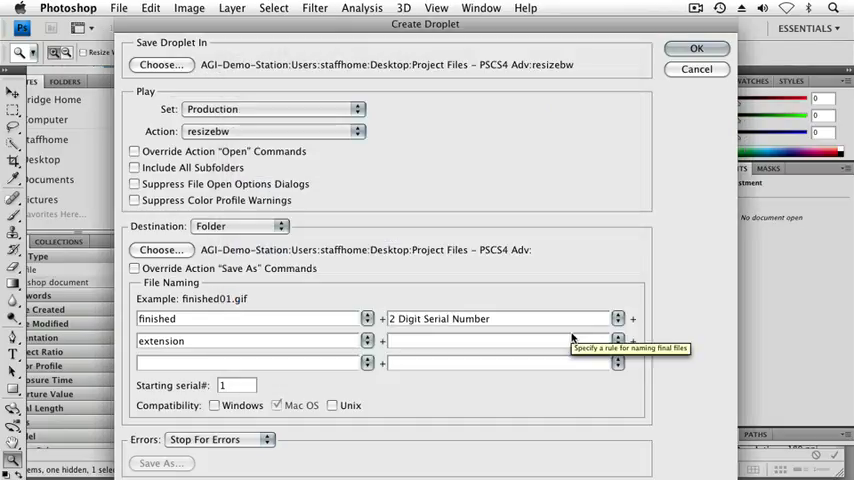
{"action": "mouse_move", "coordinate": [160, 167]}
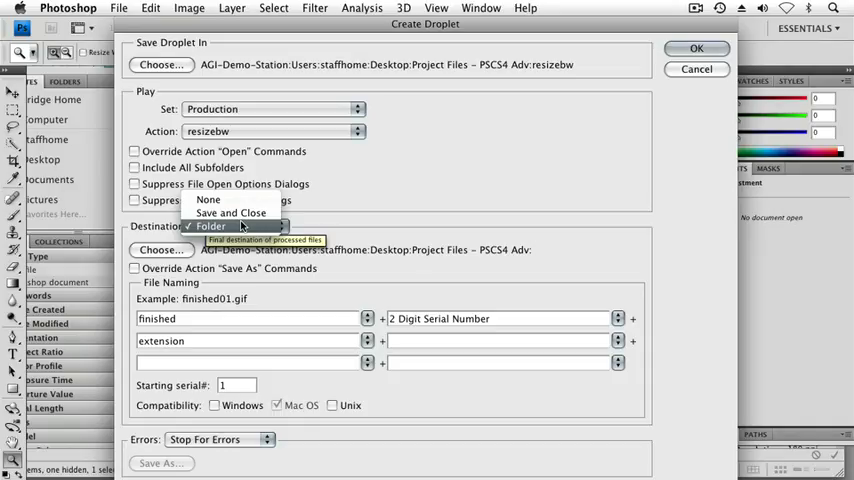
Step: Create a 'done' folder in Project Files – PSCS4 Adv as the Folder destination
{"action": "left_click", "coordinate": [161, 249]}
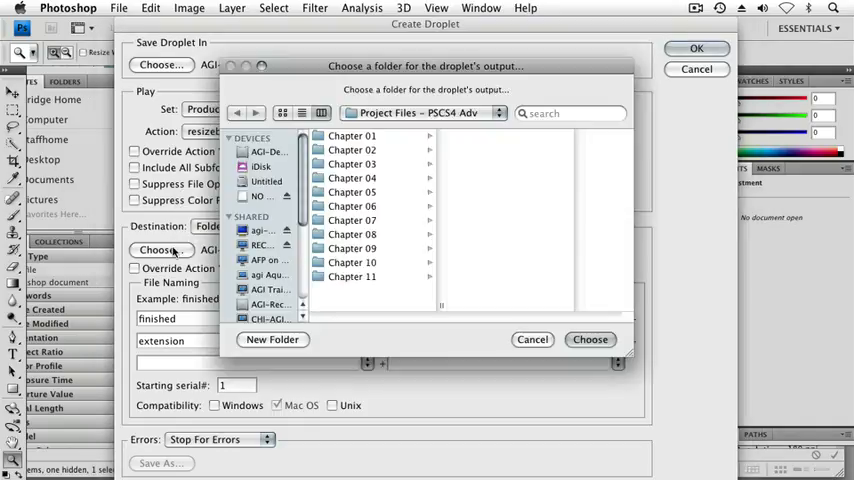
{"action": "mouse_move", "coordinate": [380, 297]}
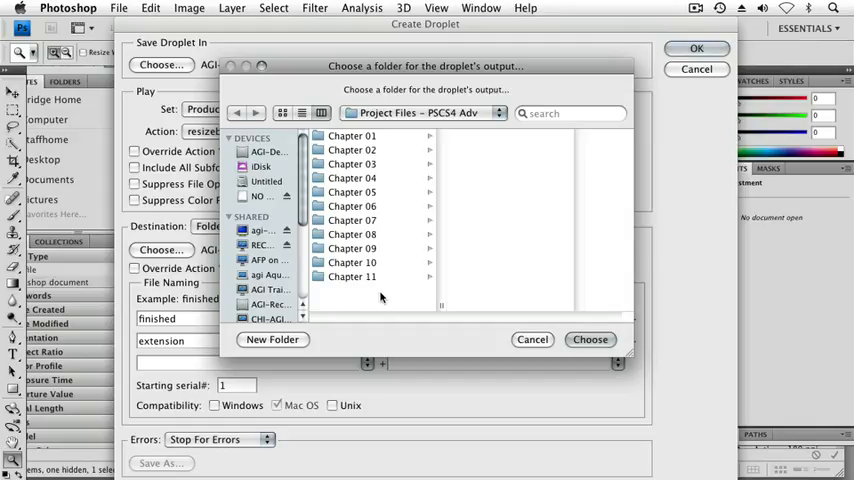
{"action": "mouse_move", "coordinate": [280, 347]}
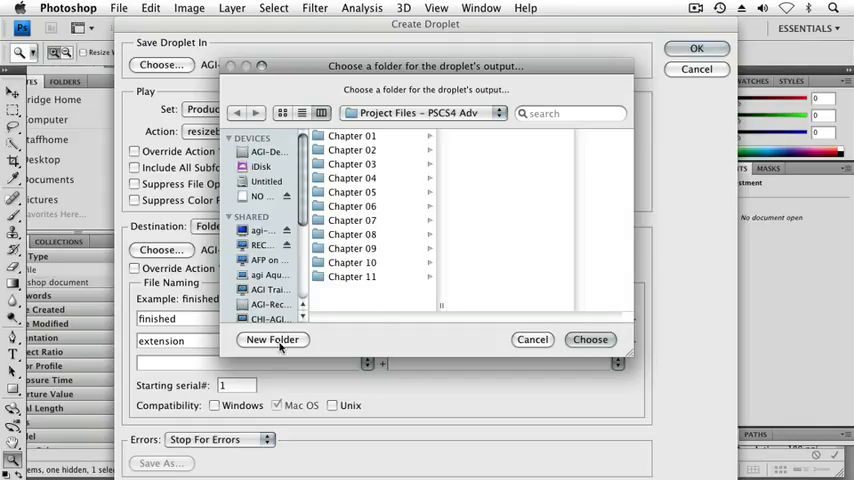
{"action": "left_click", "coordinate": [273, 339]}
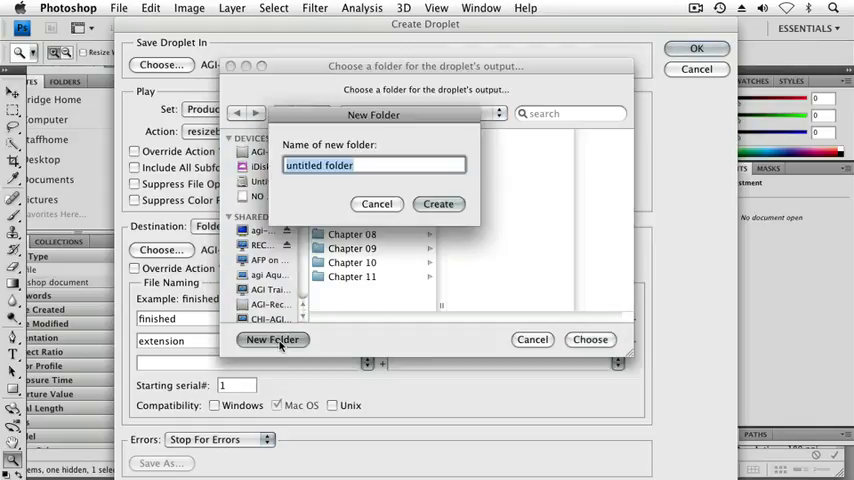
{"action": "type", "text": "done"}
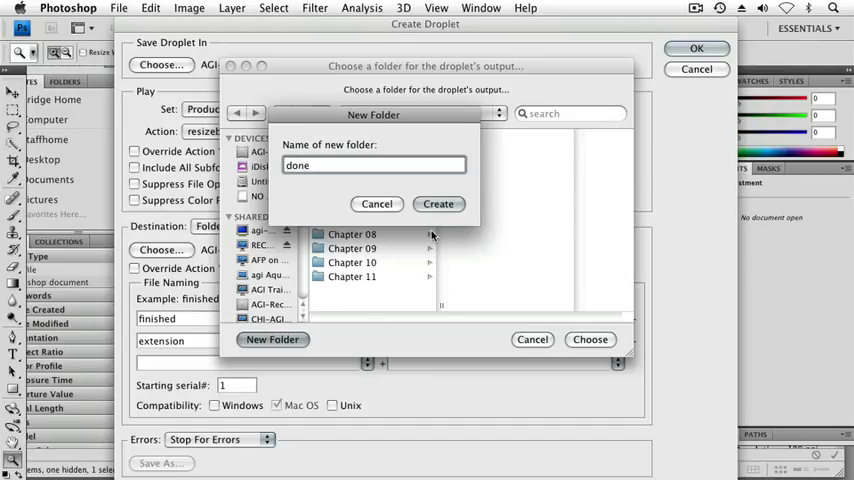
{"action": "left_click", "coordinate": [438, 204]}
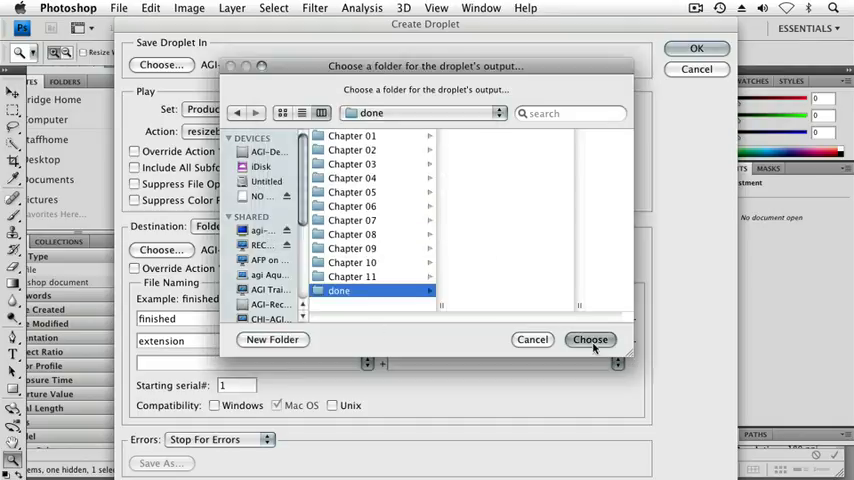
{"action": "left_click", "coordinate": [590, 339]}
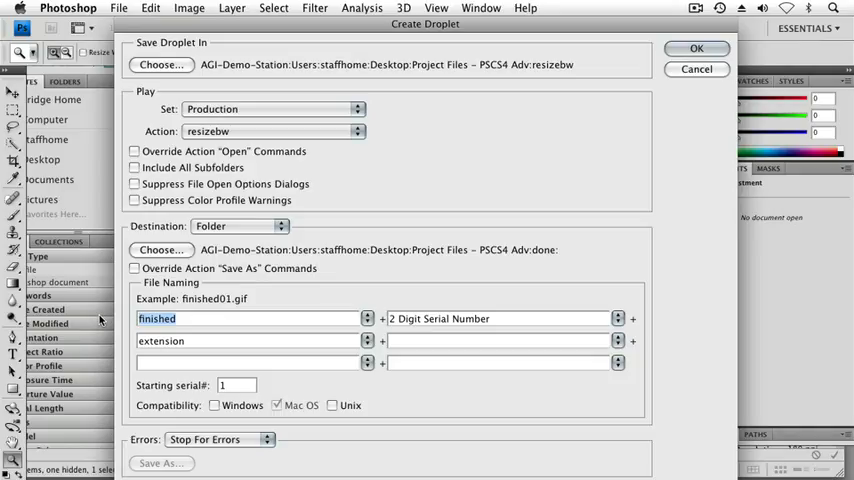
Step: Name output files 'guitar' + 2 Digit Serial Number + extension, and save the droplet
{"action": "type", "text": "guitr"}
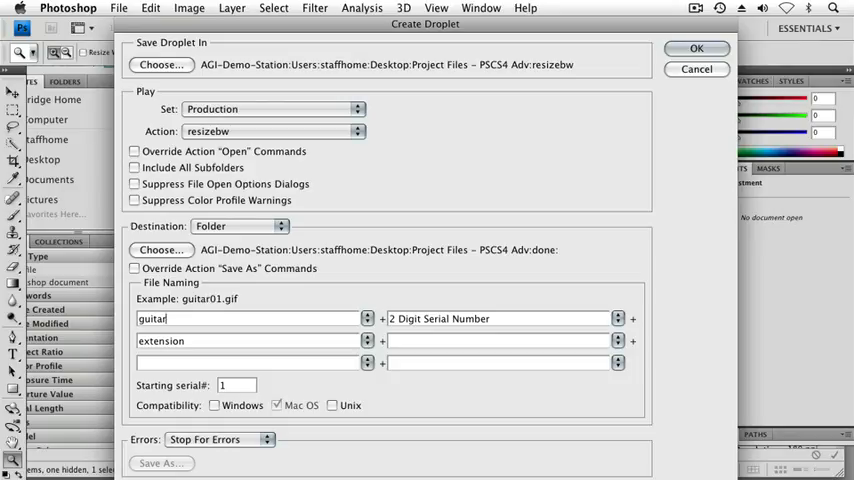
{"action": "mouse_move", "coordinate": [448, 300]}
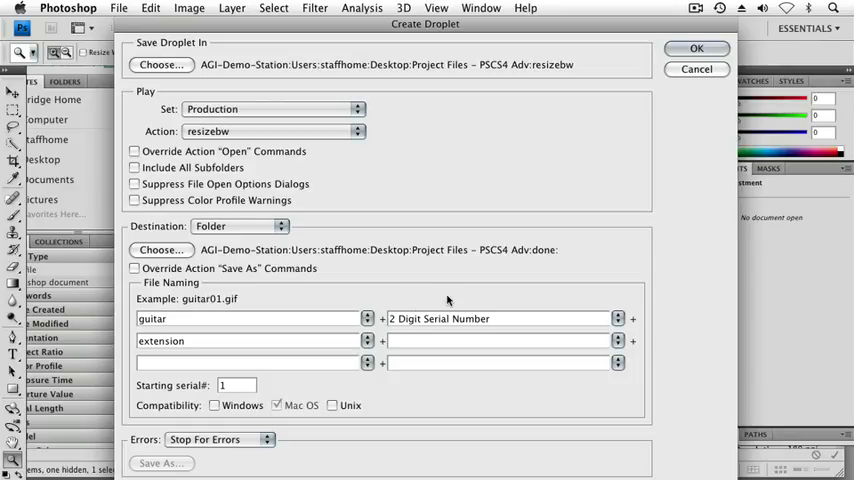
{"action": "left_click", "coordinate": [500, 318]}
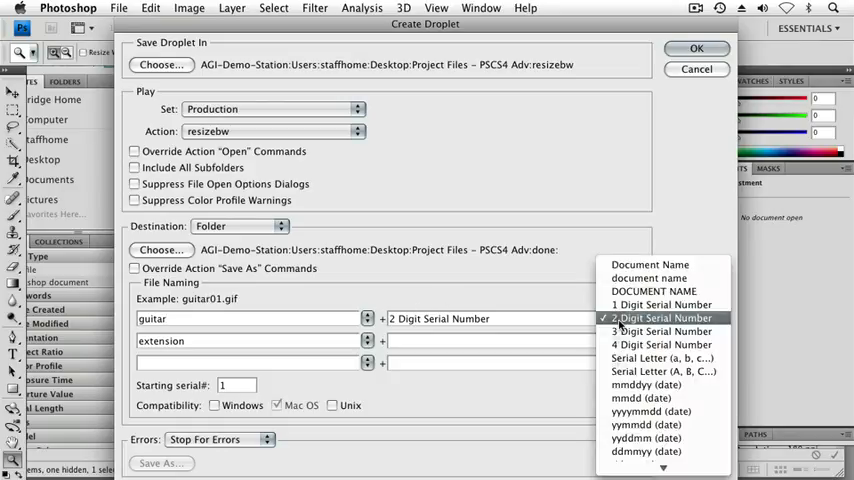
{"action": "left_click", "coordinate": [367, 340]}
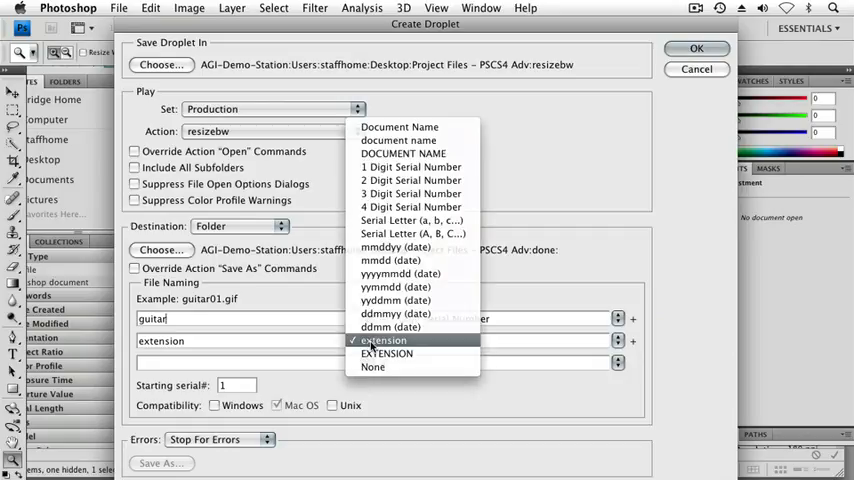
{"action": "left_click", "coordinate": [410, 180]}
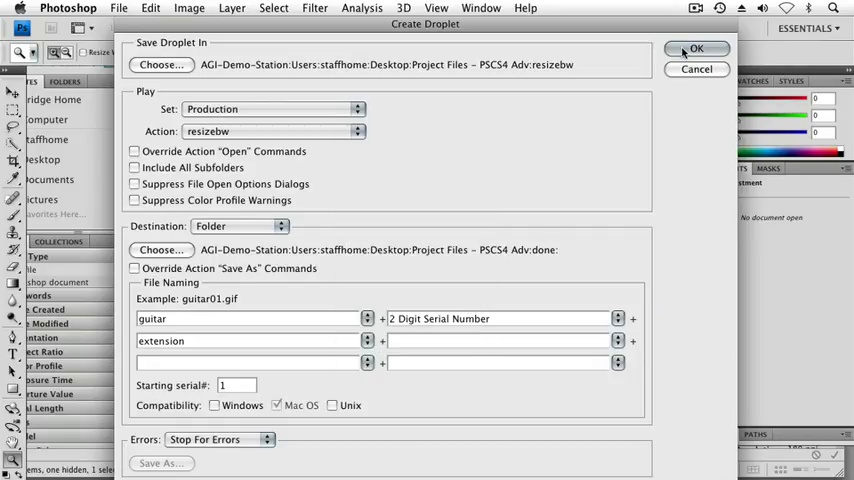
{"action": "left_click", "coordinate": [696, 48]}
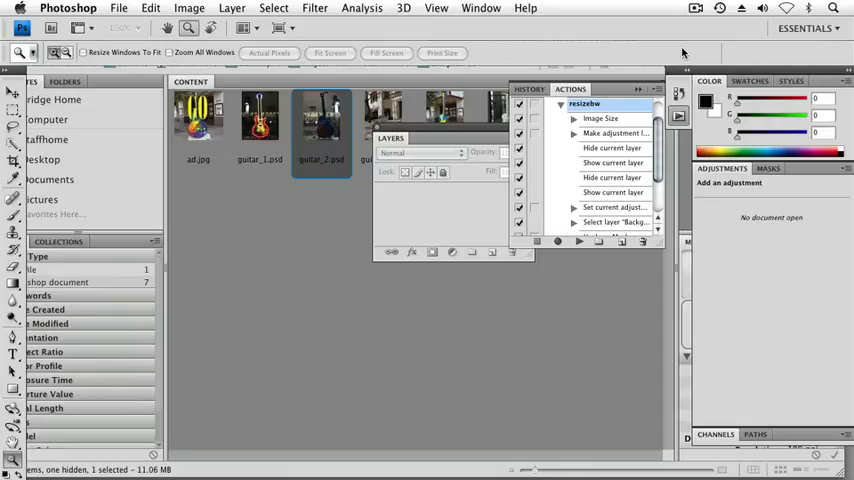
{"action": "mouse_move", "coordinate": [272, 90]}
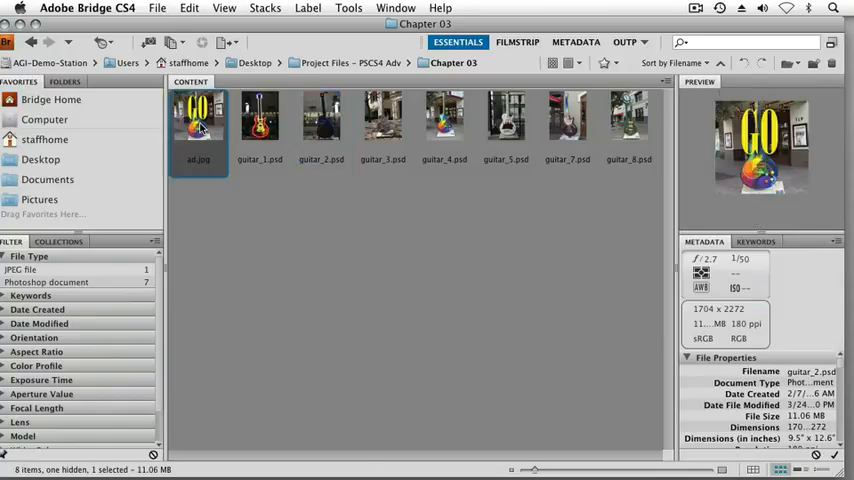
Step: Move ad.jpg from the Chapter 03 folder to the Trash in Bridge
{"action": "right_click", "coordinate": [198, 120]}
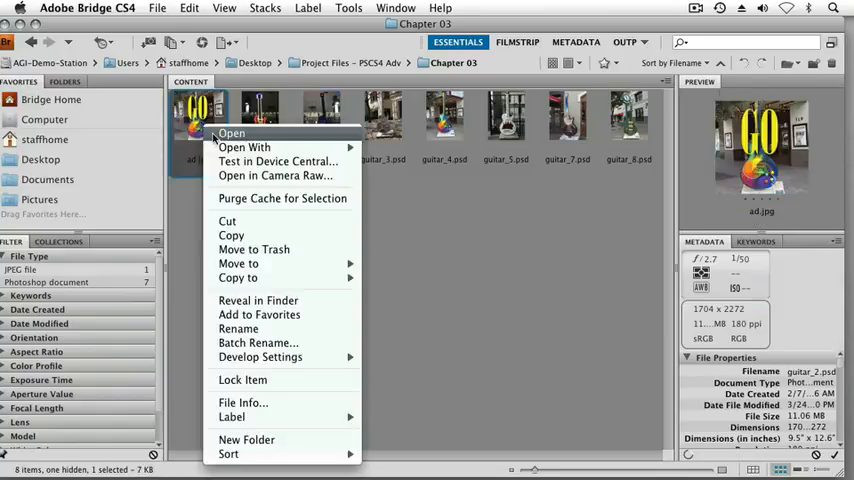
{"action": "mouse_move", "coordinate": [254, 249]}
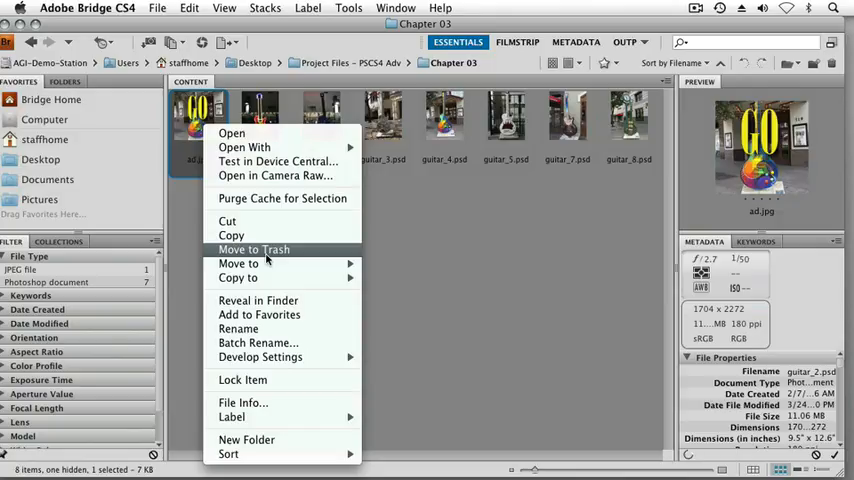
{"action": "left_click", "coordinate": [254, 249]}
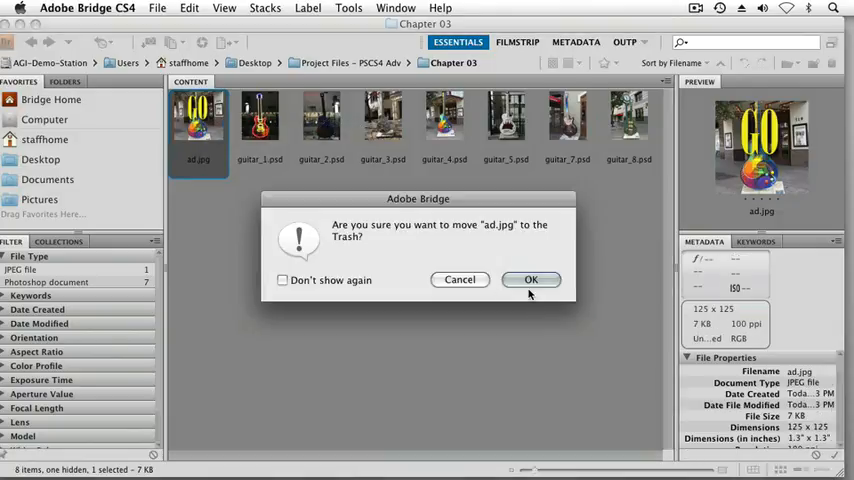
{"action": "left_click", "coordinate": [531, 279]}
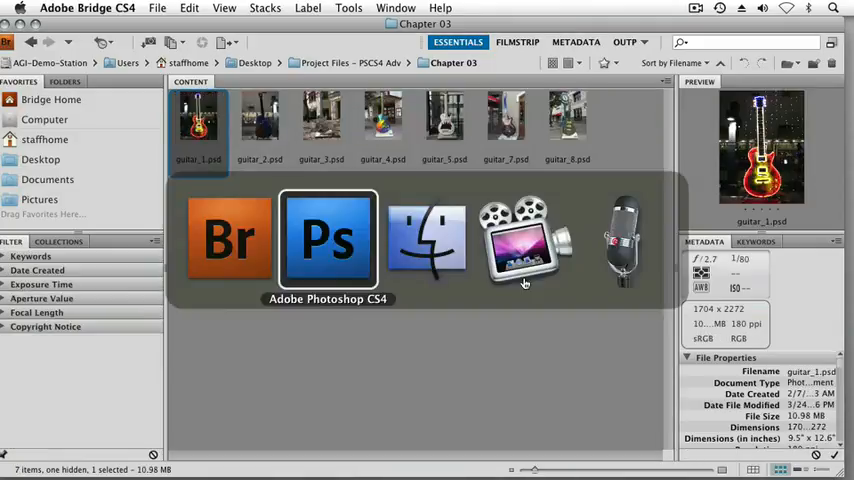
{"action": "mouse_move", "coordinate": [427, 238]}
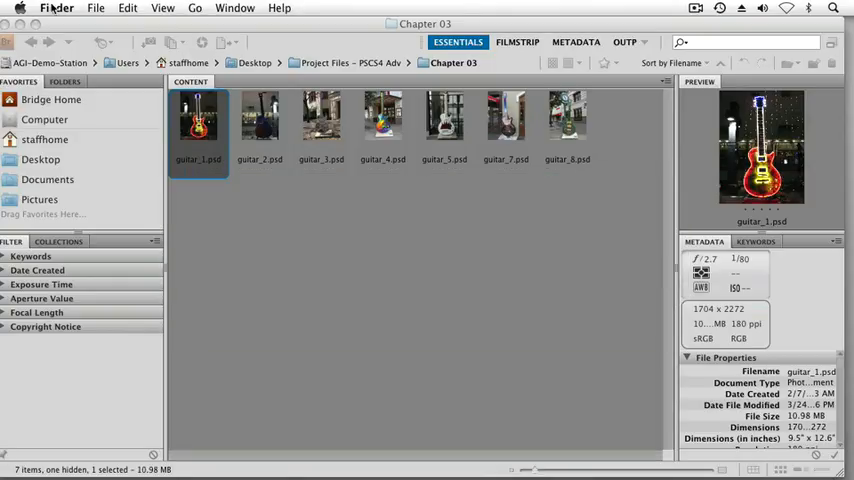
Step: Drop the Chapter 03 folder onto the resizebw droplet in Project Files – PSCS4 Adv
{"action": "left_click", "coordinate": [56, 8]}
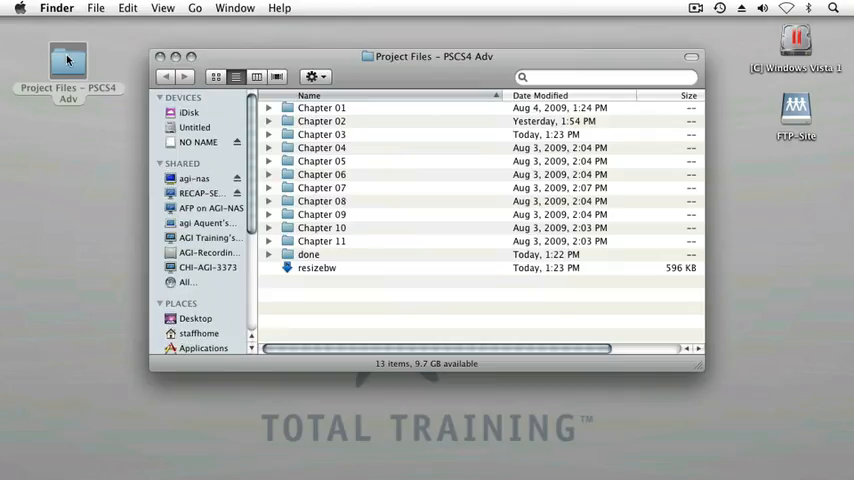
{"action": "left_click", "coordinate": [317, 267]}
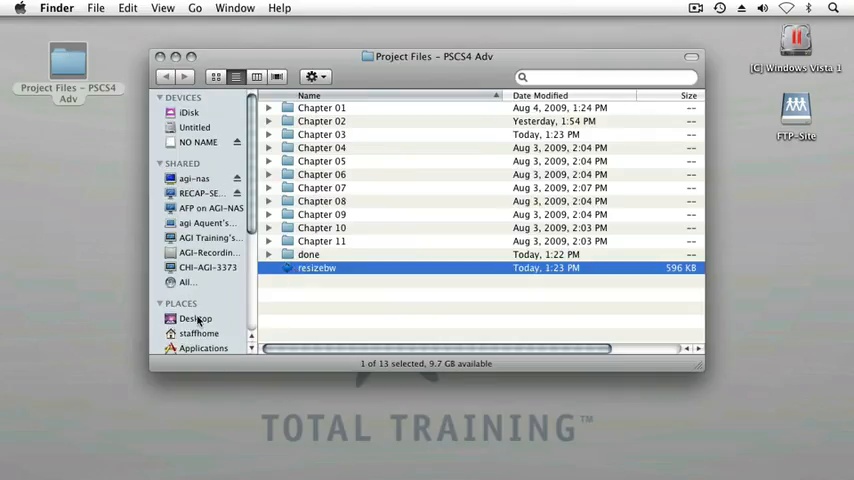
{"action": "left_click", "coordinate": [321, 134]}
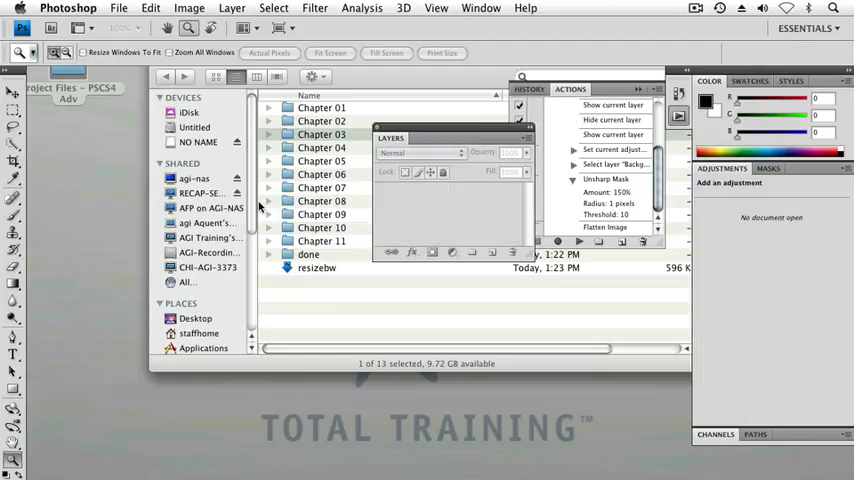
Step: Expand the done and Chapter 03 folders to compare processed and original guitar files
{"action": "left_click", "coordinate": [268, 254]}
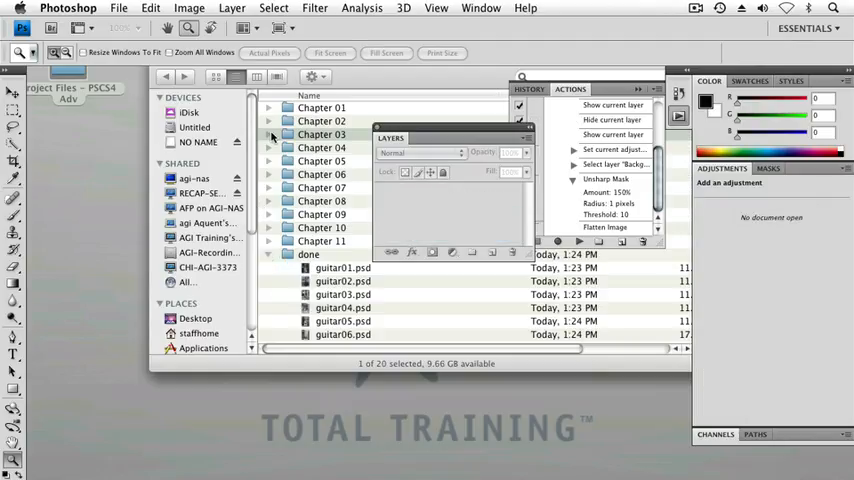
{"action": "left_click", "coordinate": [268, 134]}
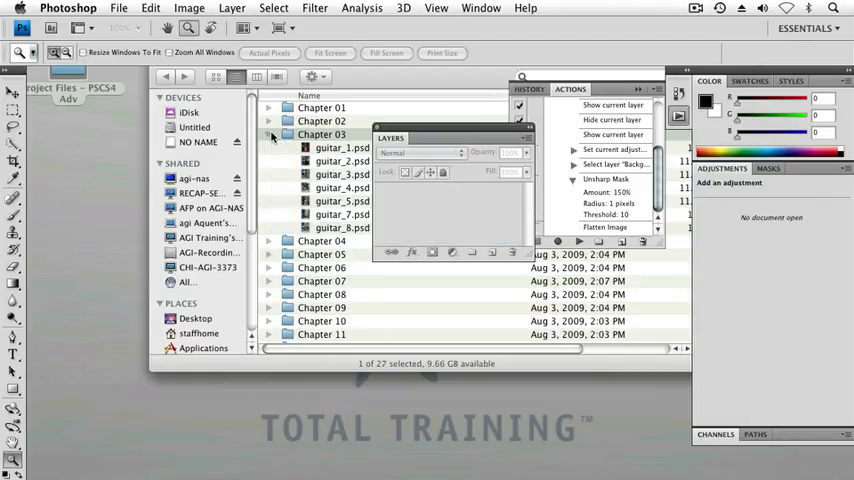